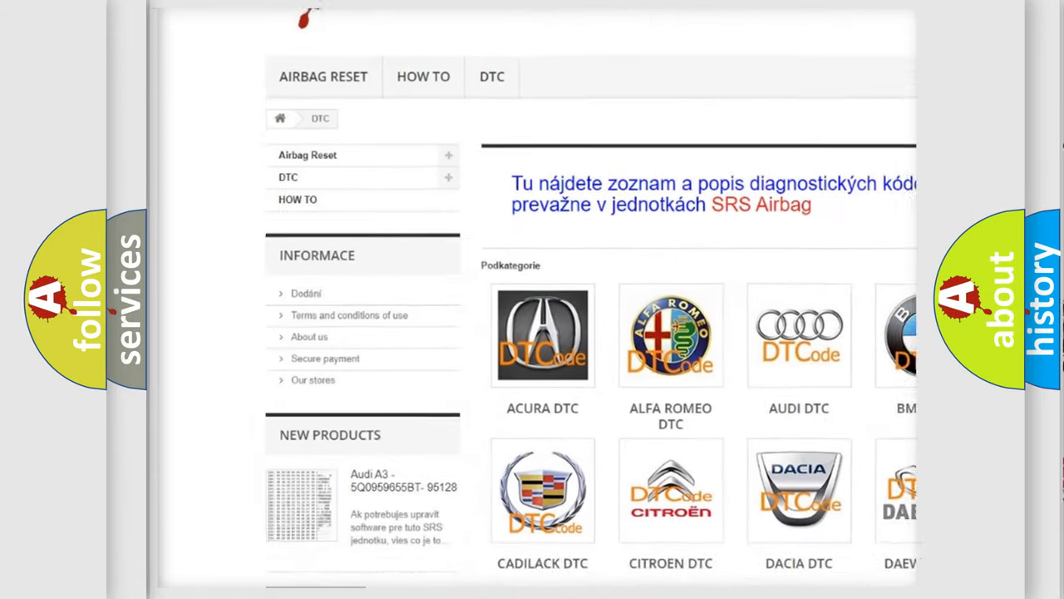
- Scroll through the brand DTC categories and down the B-series airbag fault code list
scroll("down", 3)
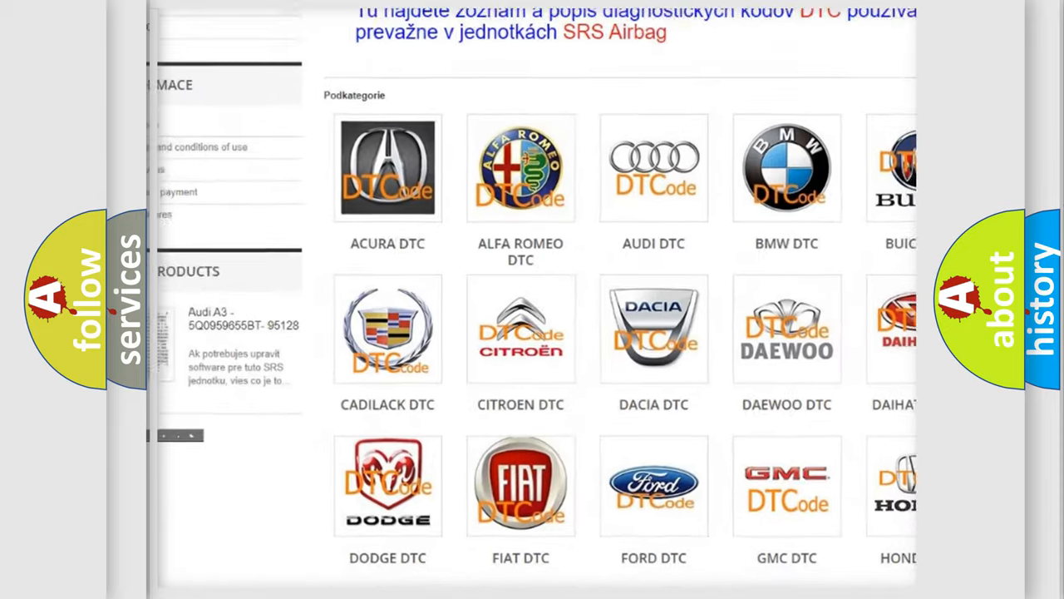
scroll("down", 3)
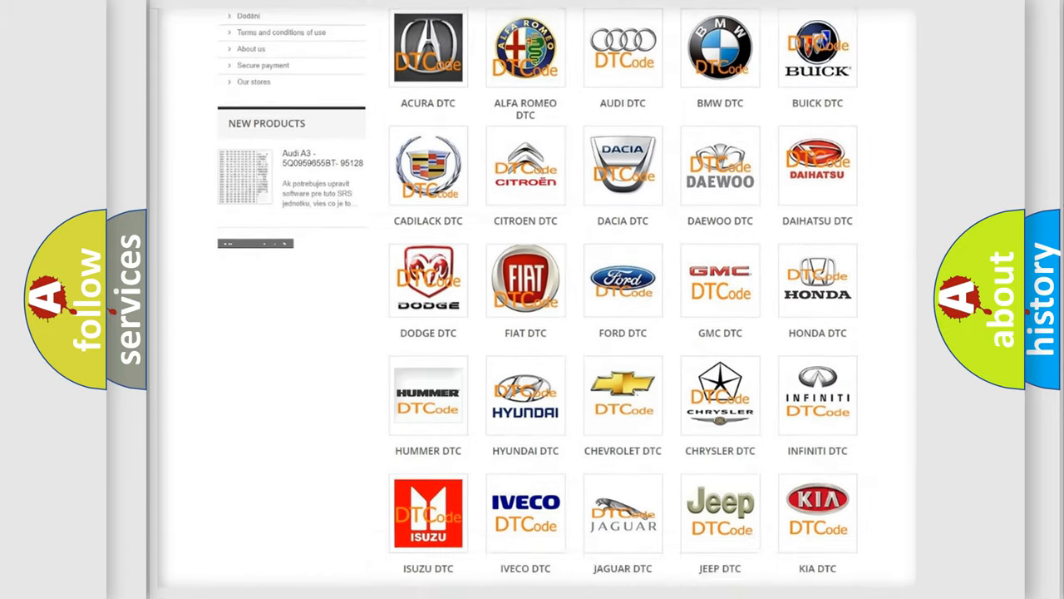
scroll("down", 3)
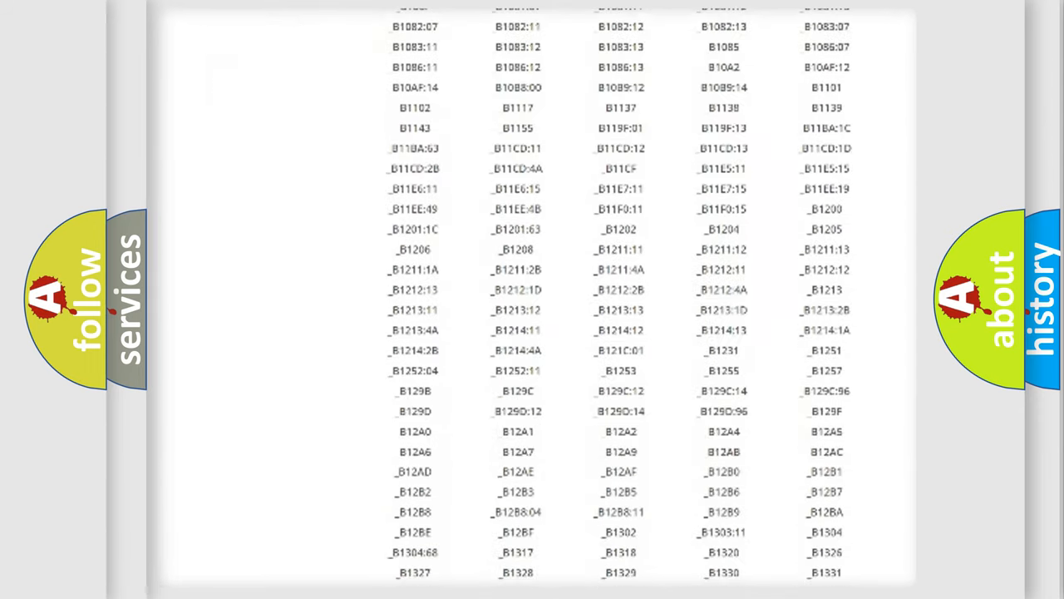
scroll("down", 3)
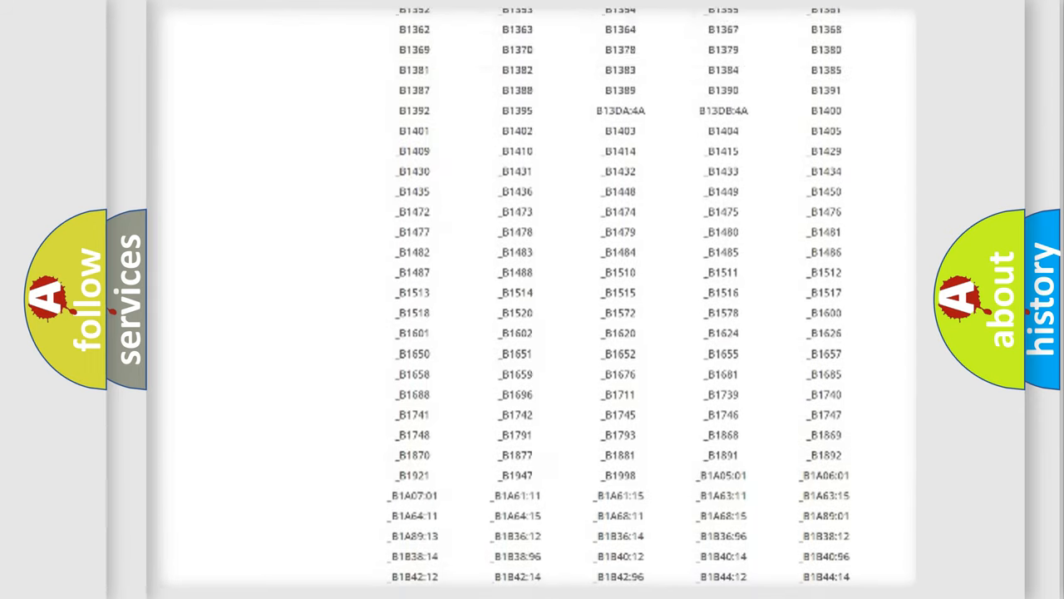
scroll("up", 3)
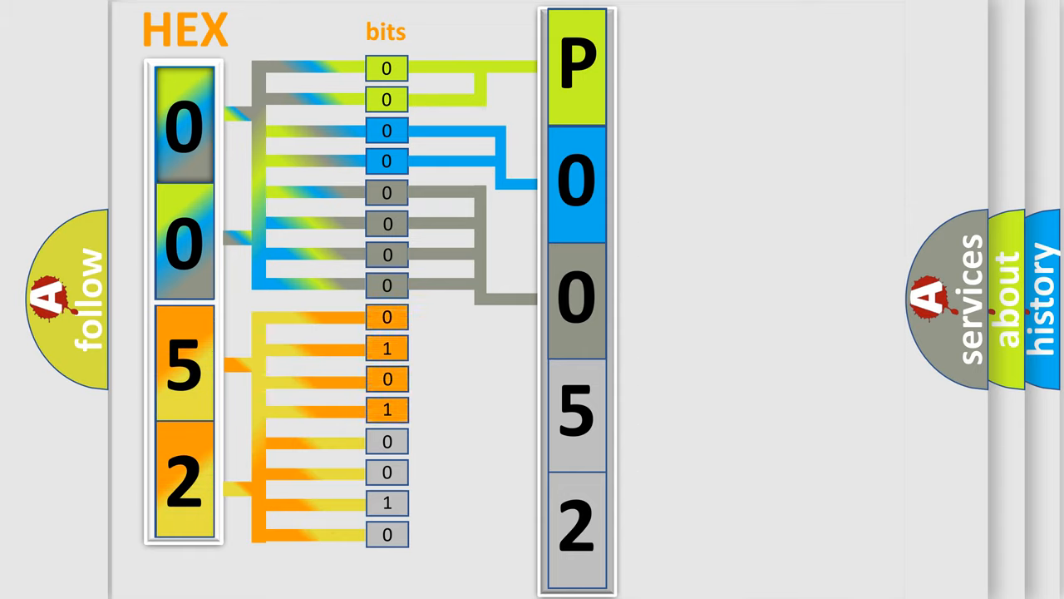
- Reveal the 4-bit binary lookup table mapping 0101 to the digit 5 in P0052
left_click(579, 407)
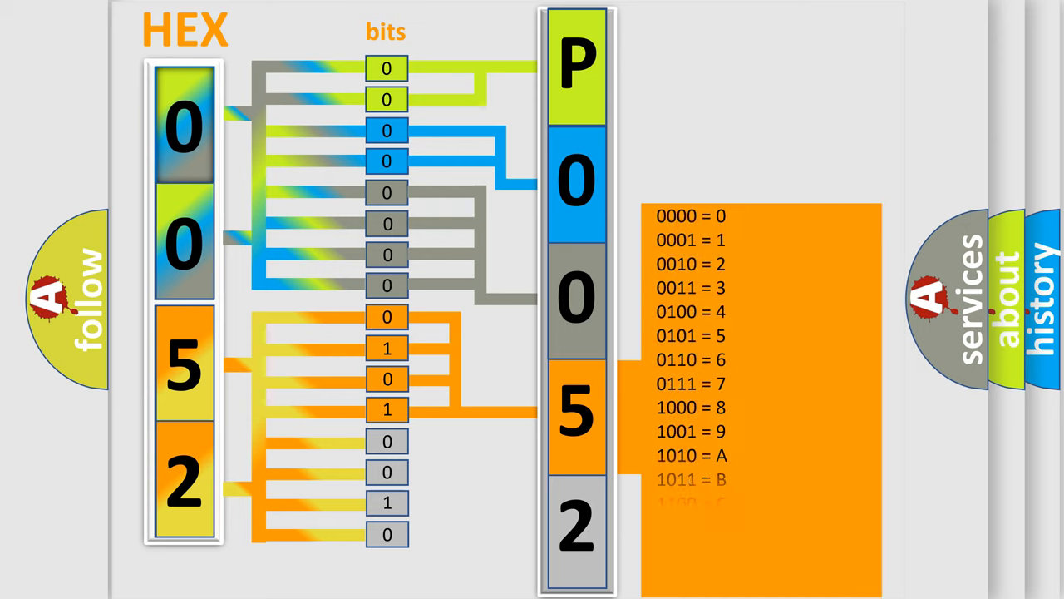